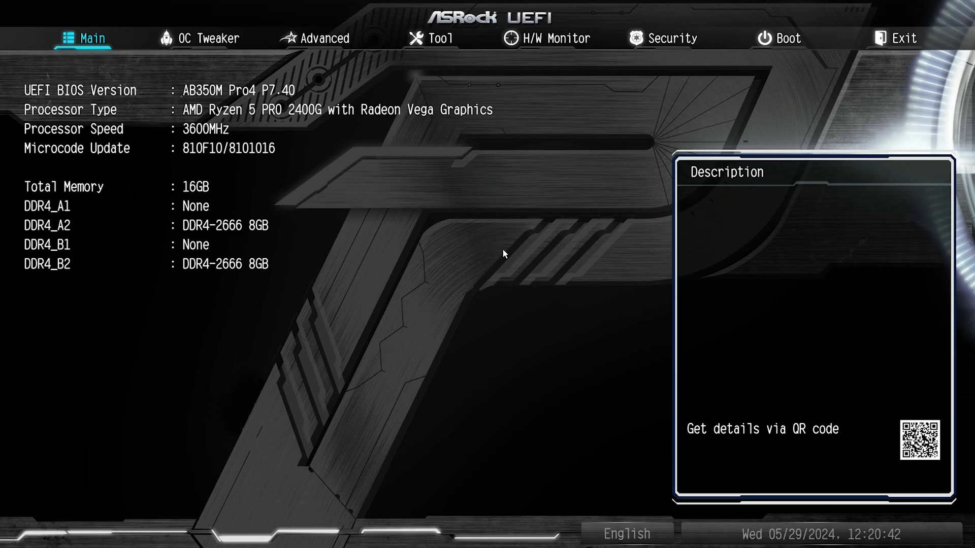
- In OC Tweaker, load XMP 2.0 Profile 1 for DDR4-3000 at 1.300 V, then save and restart
click(205, 38)
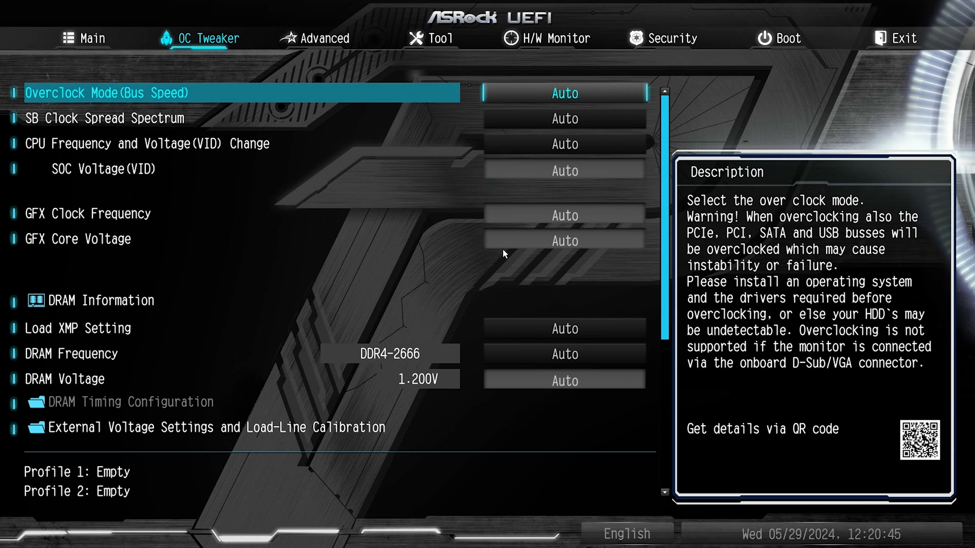
click(564, 93)
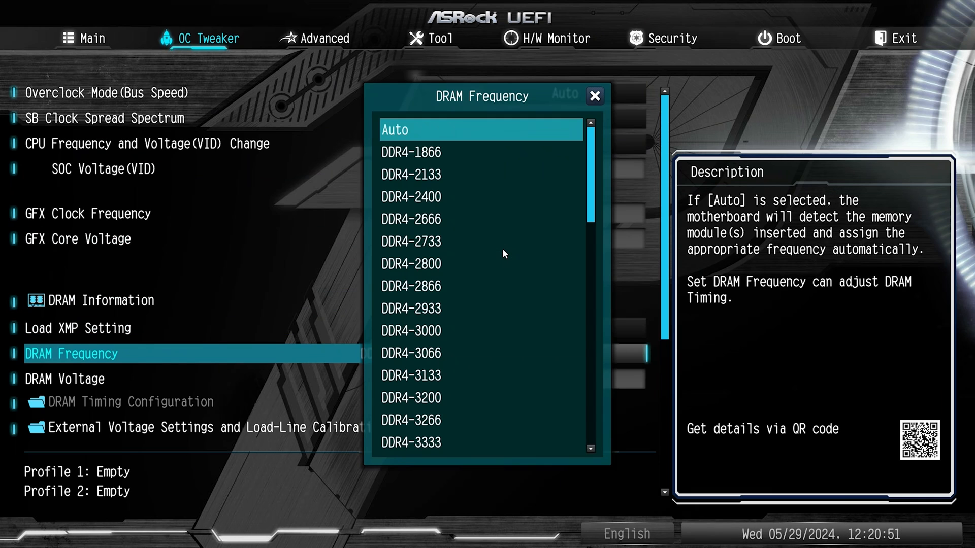
click(411, 219)
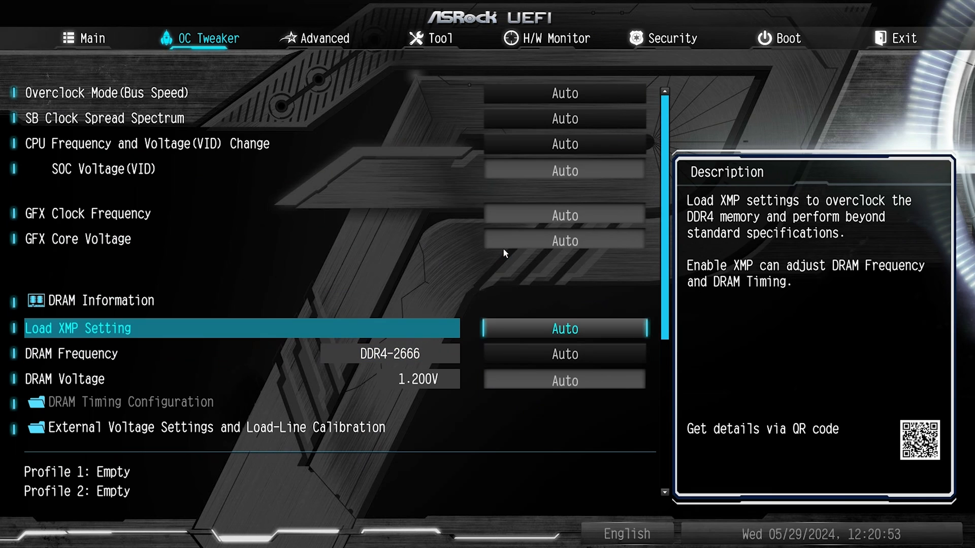
click(564, 329)
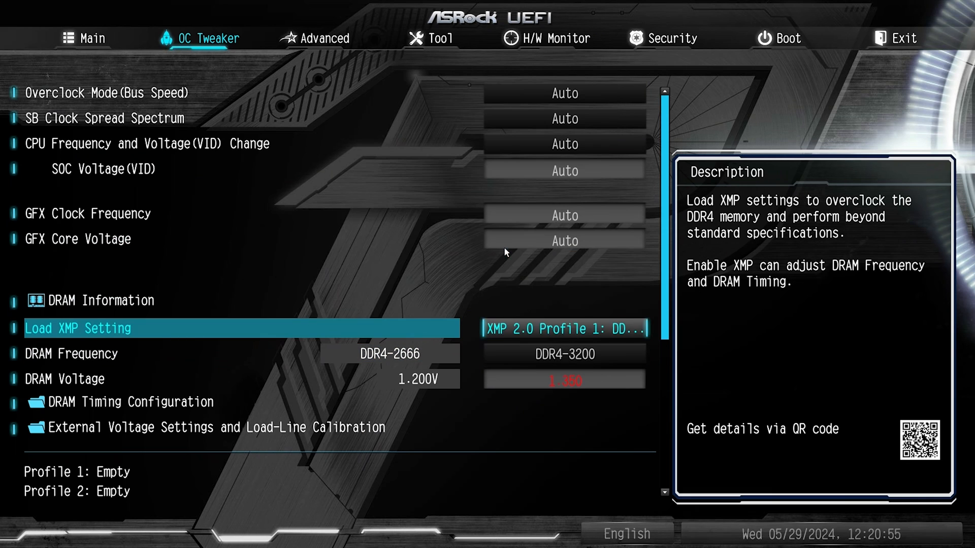
click(61, 379)
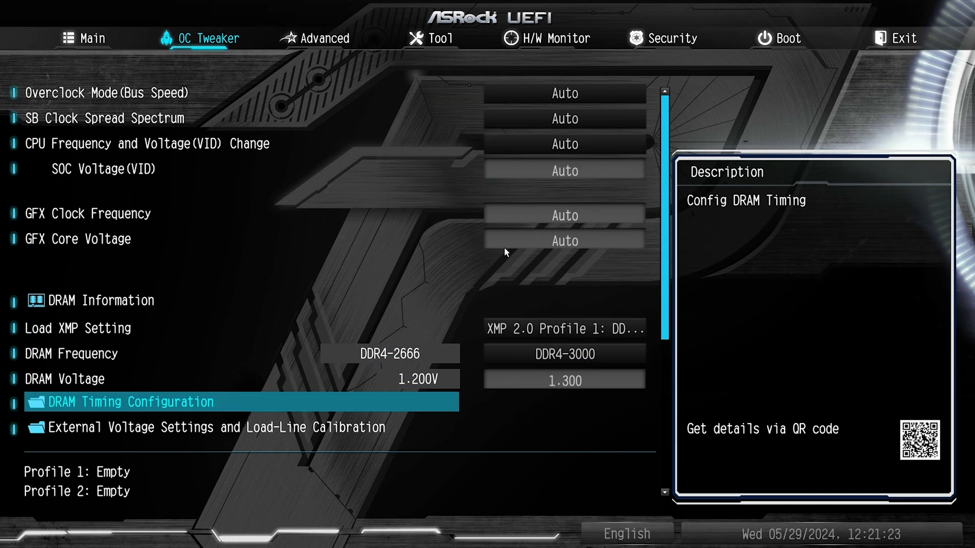
scroll(down, 3)
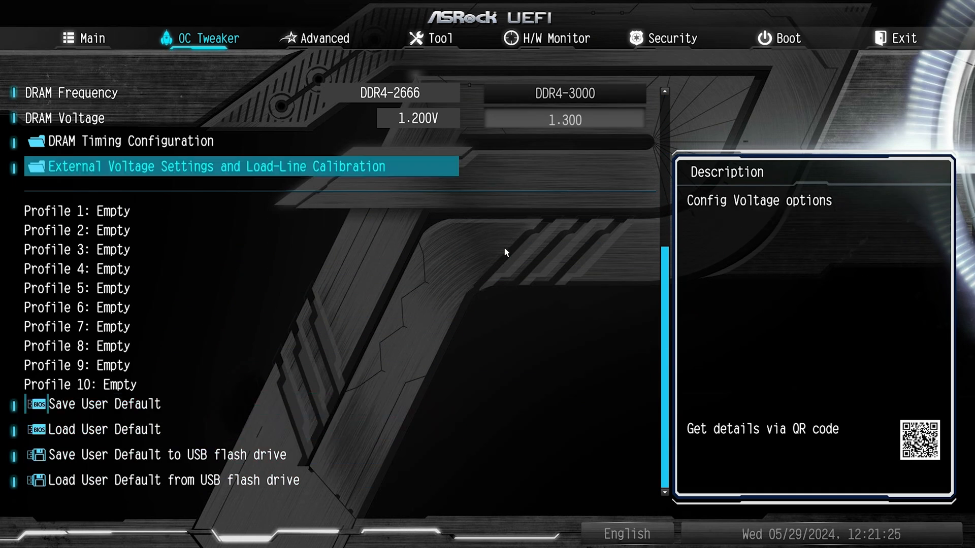
click(91, 37)
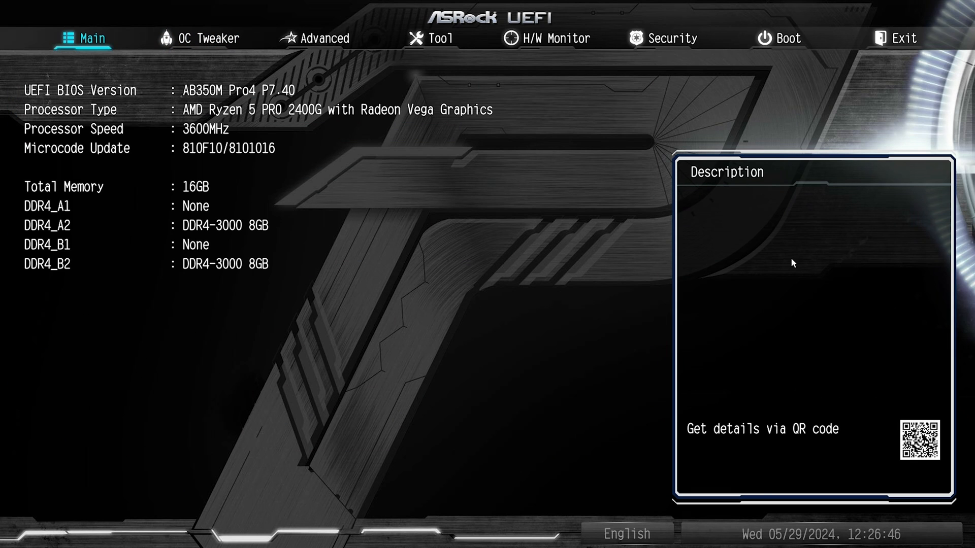
- Check temperatures and fan speeds in H/W Monitor, then exit setup to boot Windows
click(555, 38)
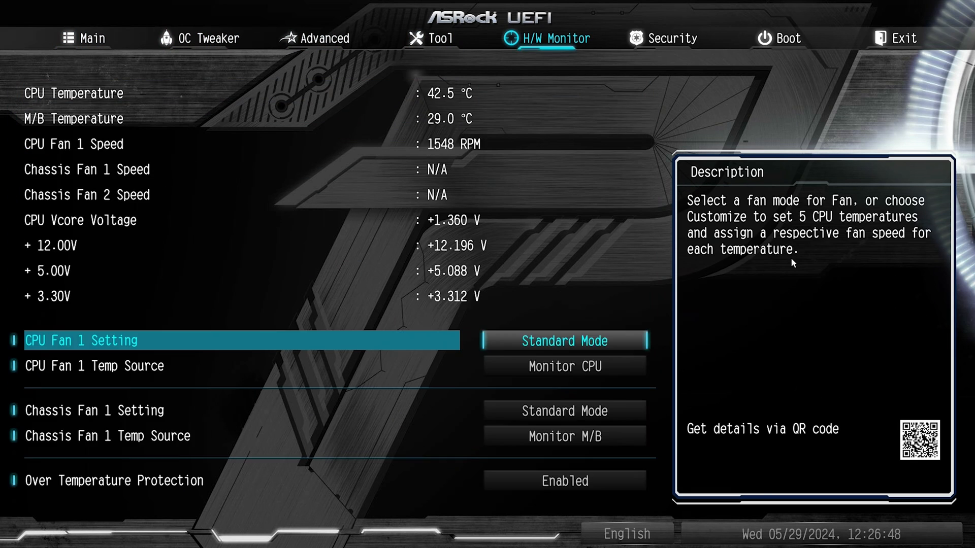
click(900, 39)
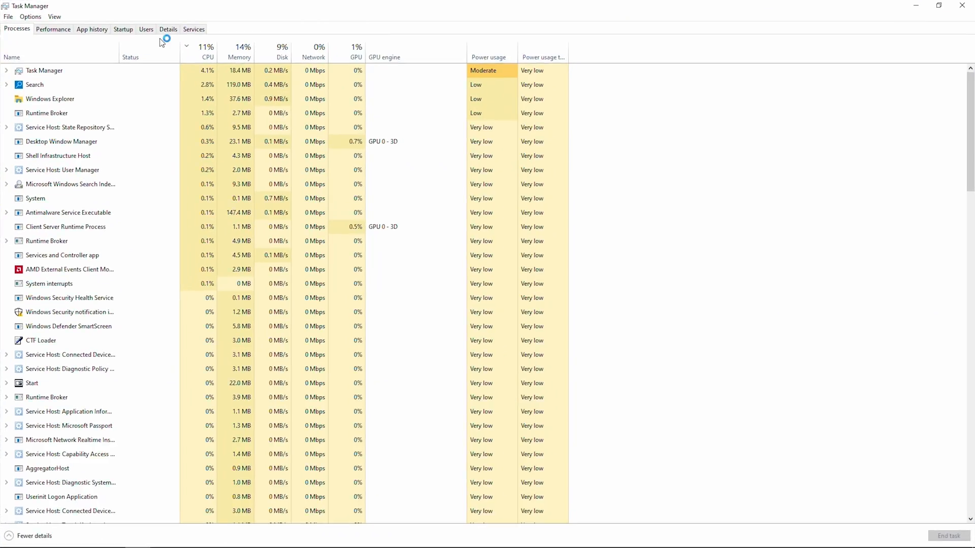
- On the Performance page, verify memory Speed reads 3000 MHz, then view the CPU graphs
click(53, 29)
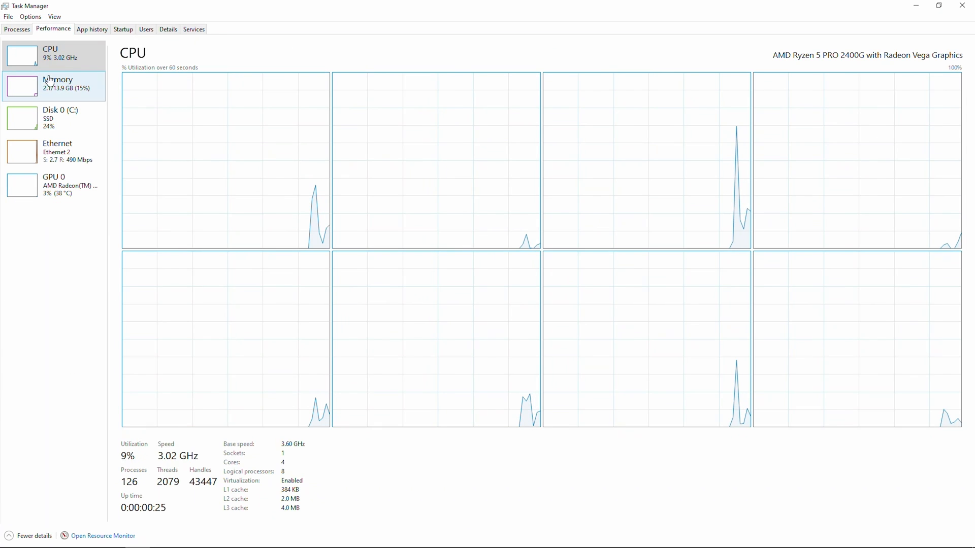
click(57, 84)
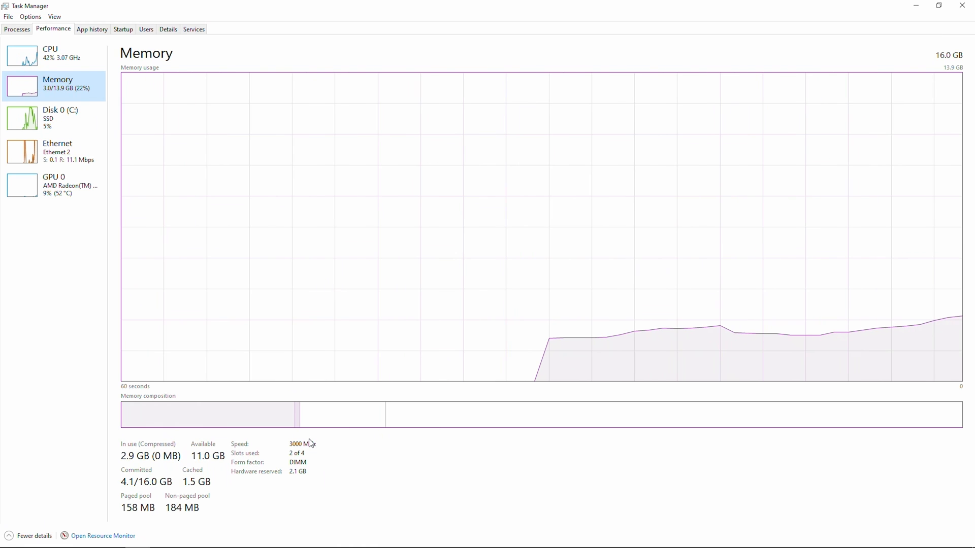
mouse_move(201, 190)
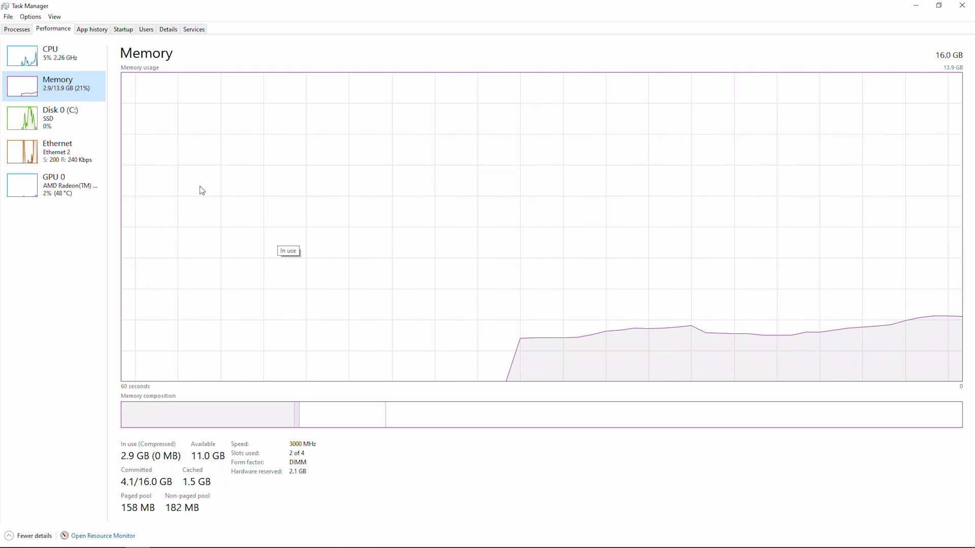
mouse_move(284, 217)
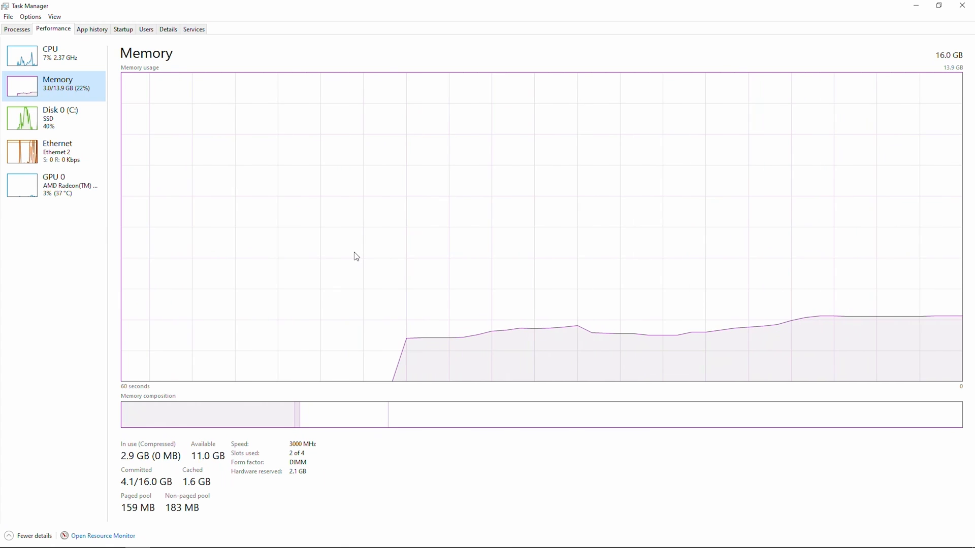
mouse_move(225, 178)
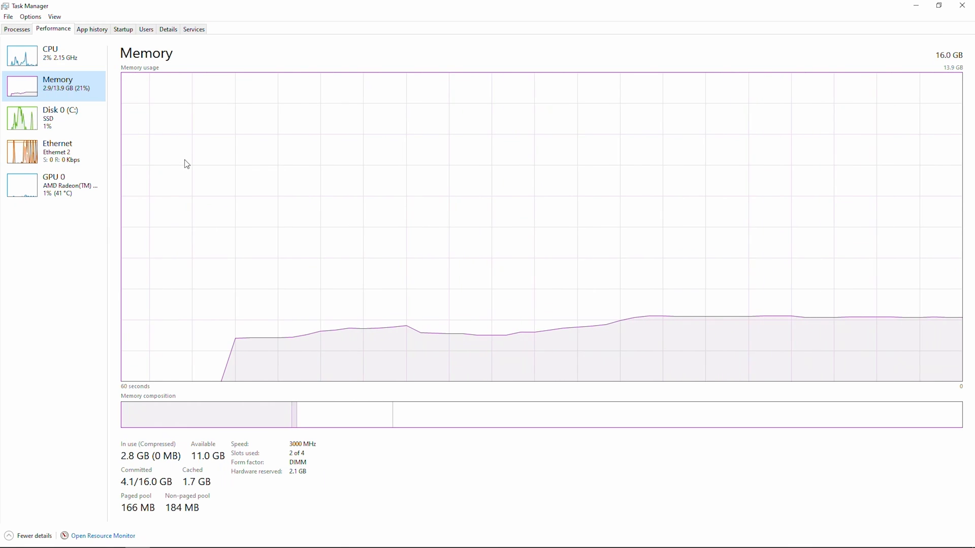
mouse_move(65, 127)
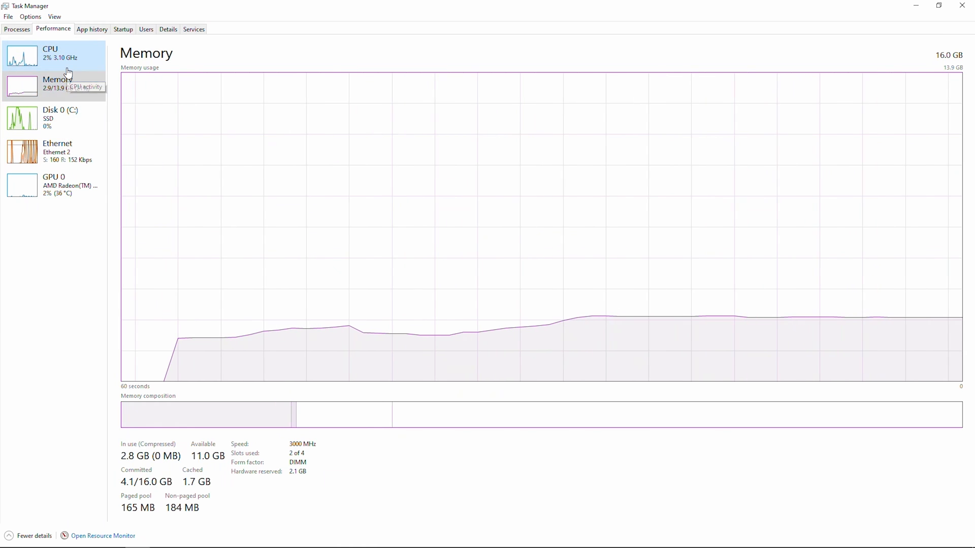
click(50, 55)
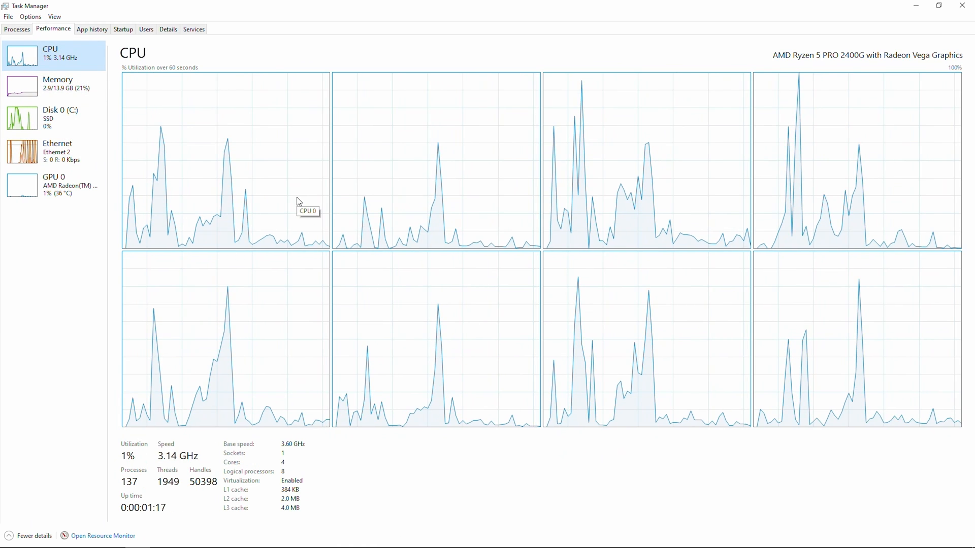
mouse_move(201, 382)
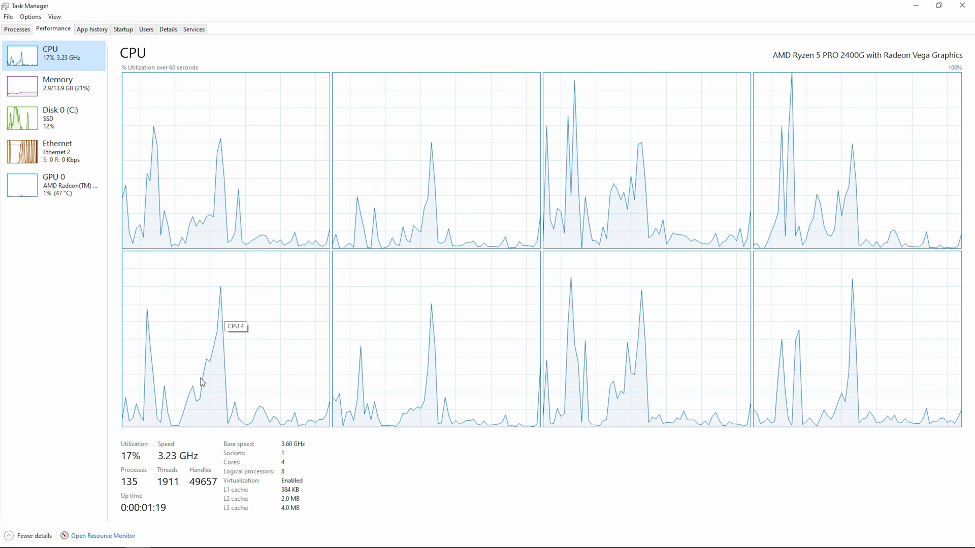
click(57, 84)
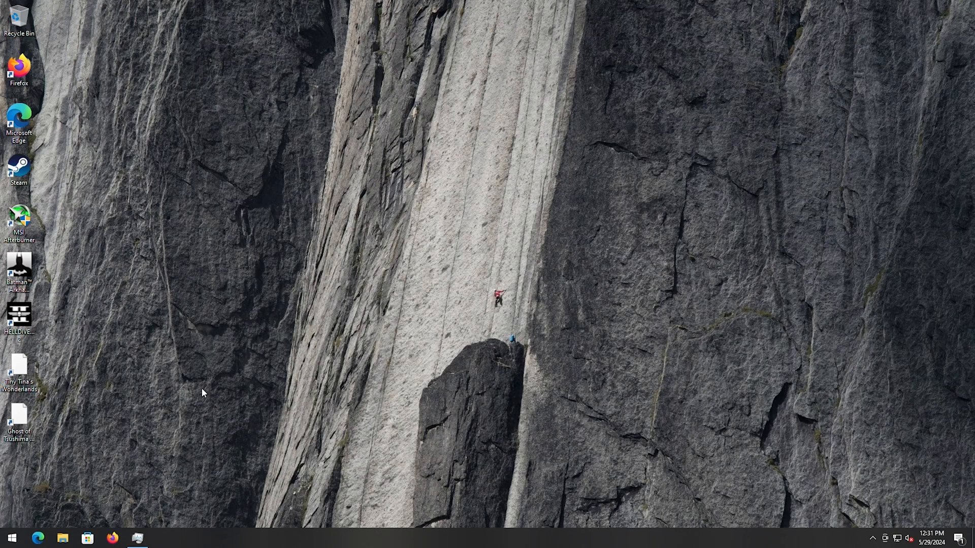
mouse_move(101, 267)
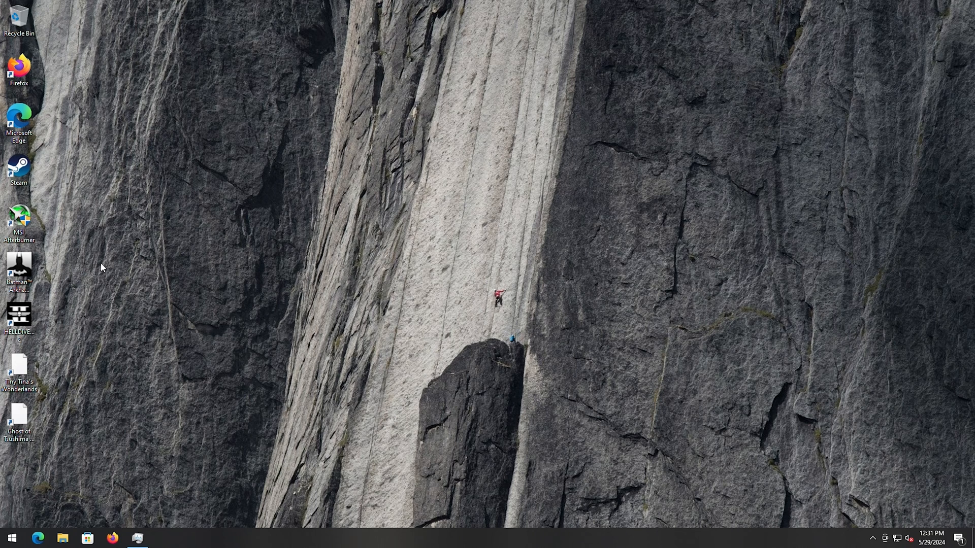
mouse_move(194, 222)
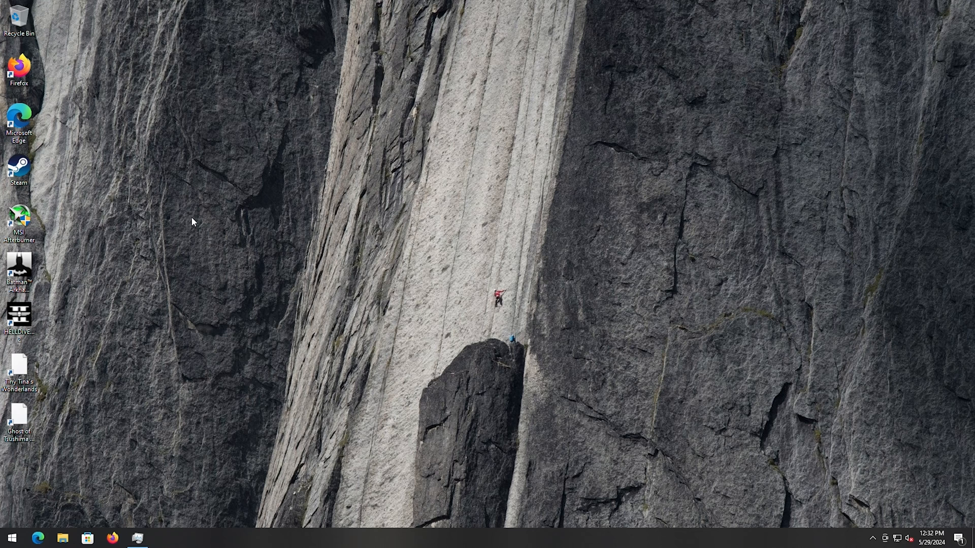
mouse_move(202, 271)
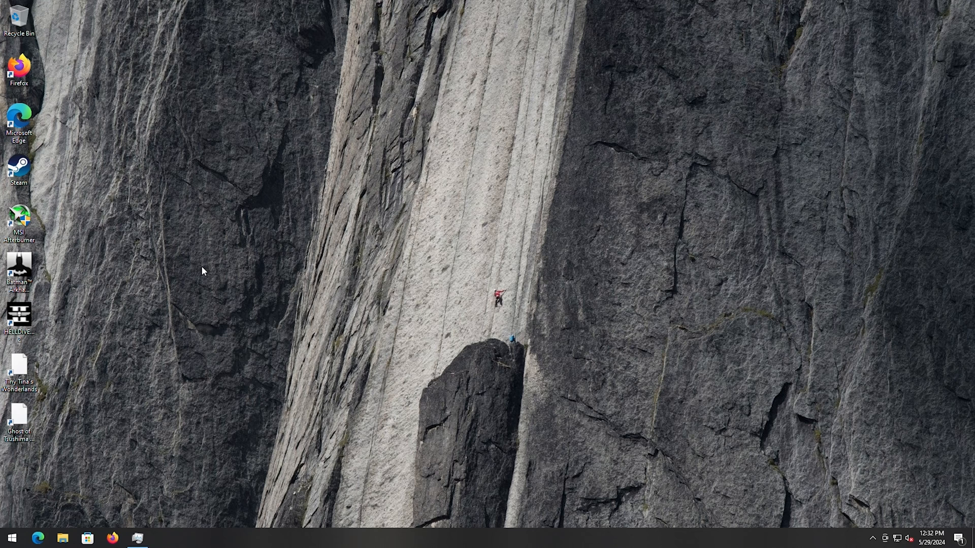
mouse_move(203, 262)
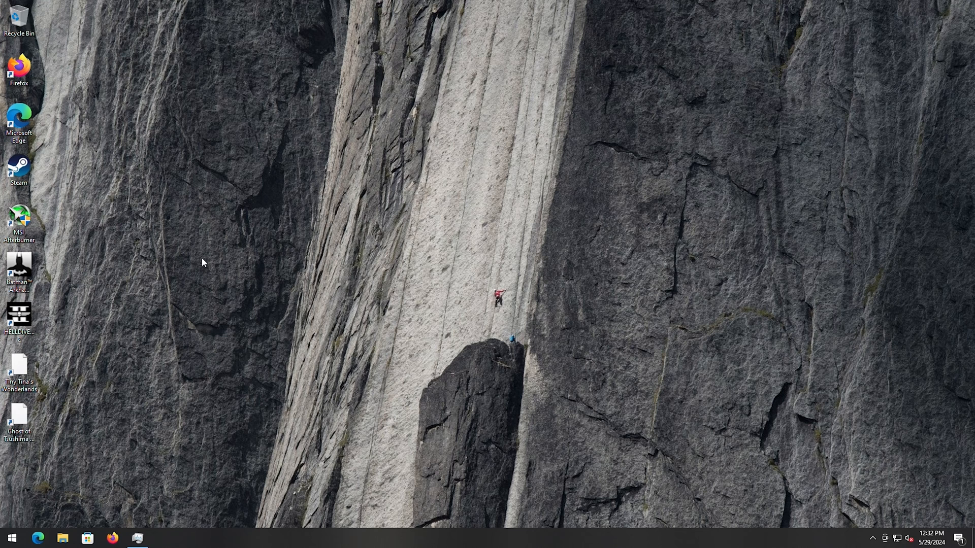
mouse_move(149, 262)
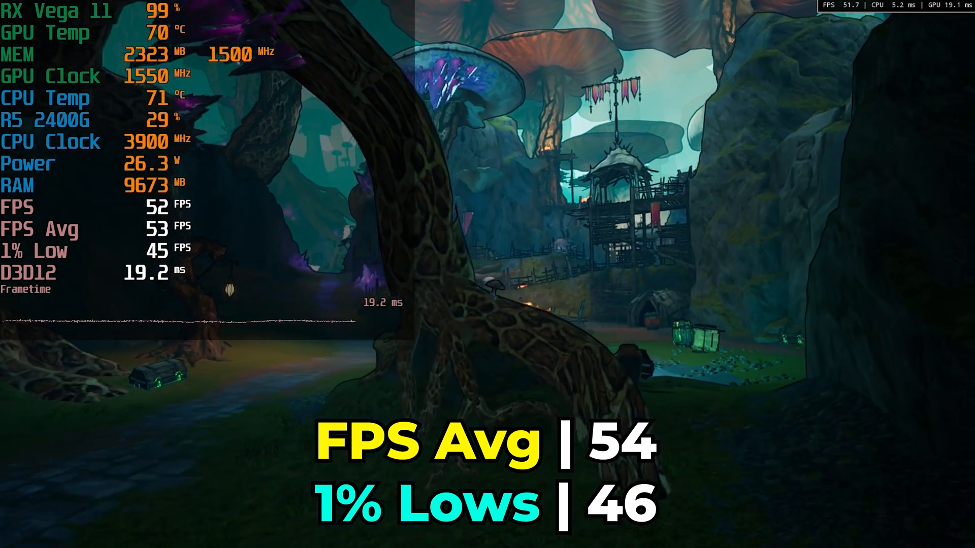
mouse_move(487, 274)
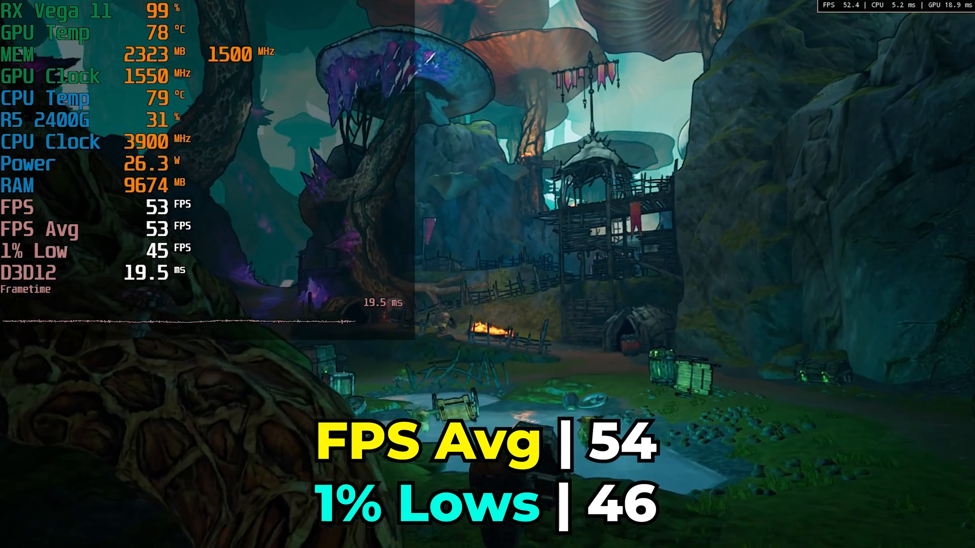